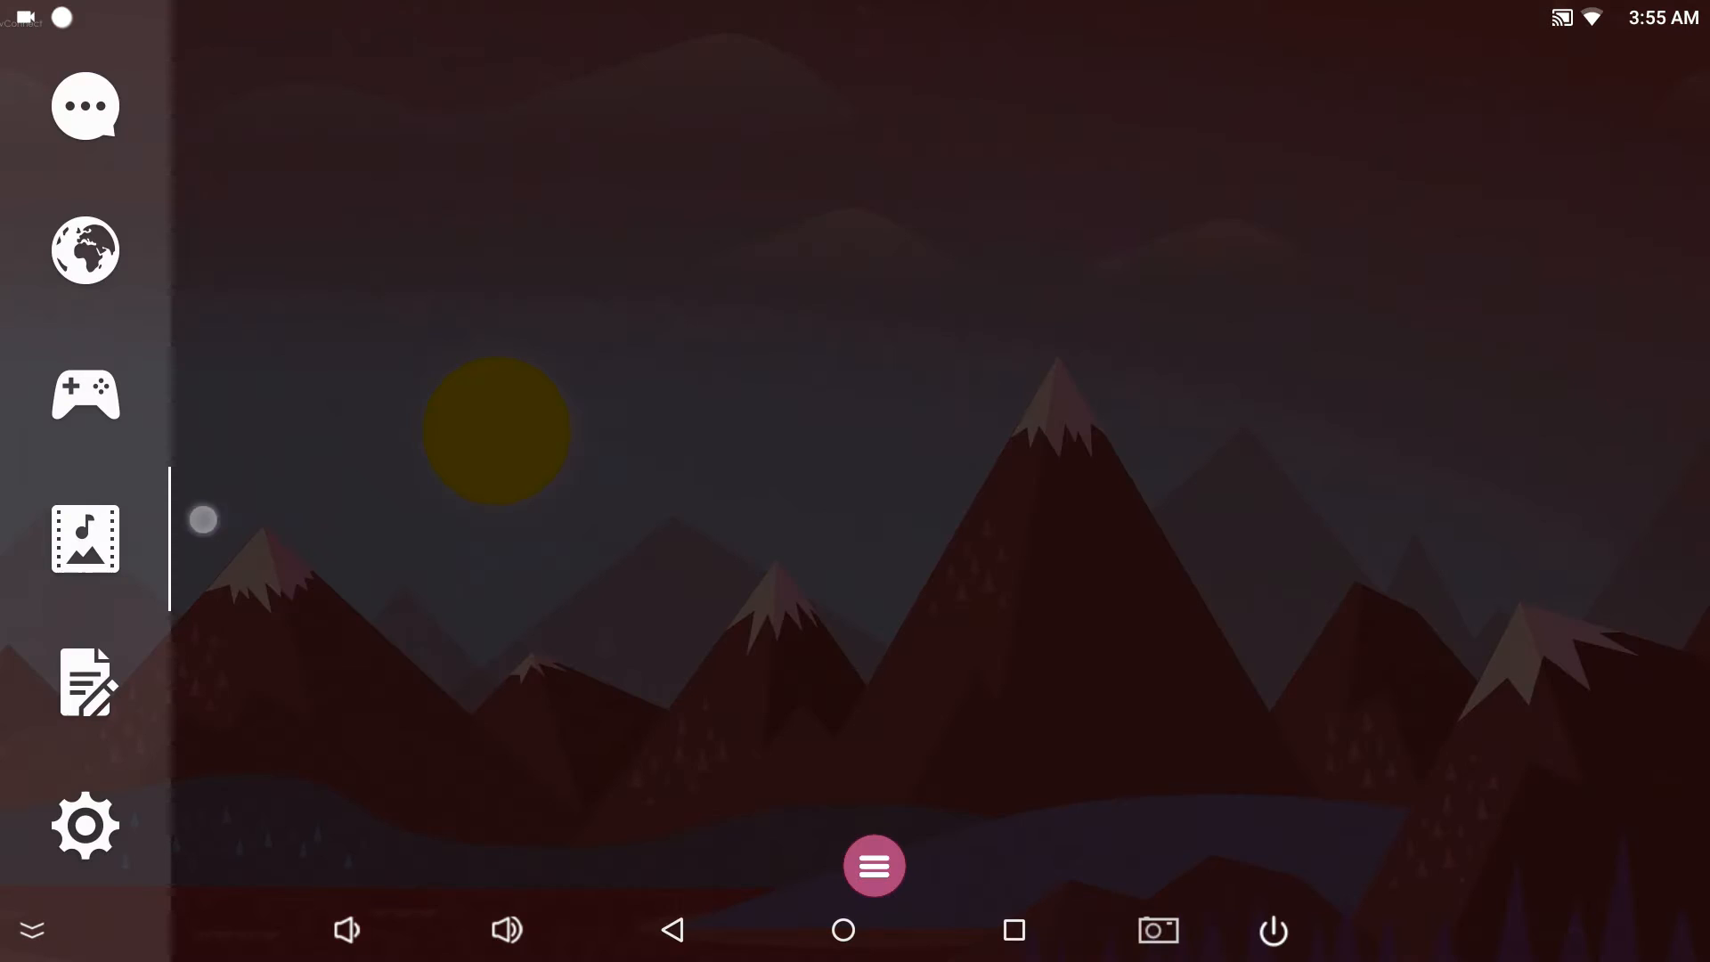
- Launch the device Settings app from the launcher's settings apps group
click(85, 825)
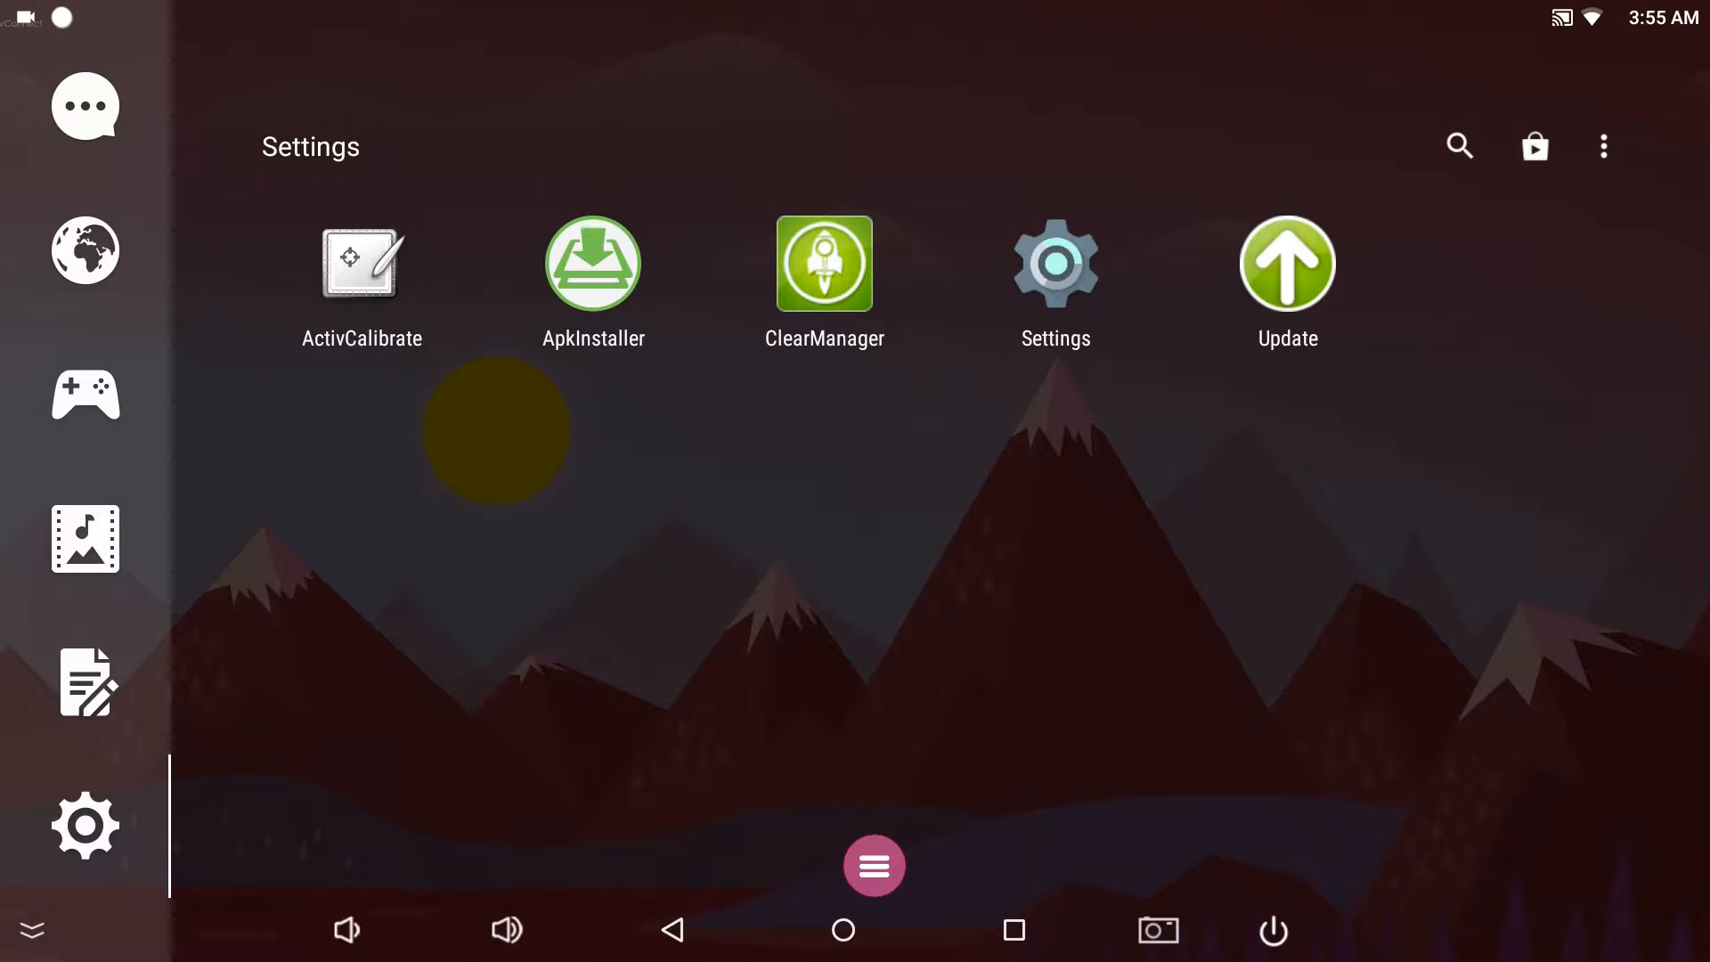
click(1052, 264)
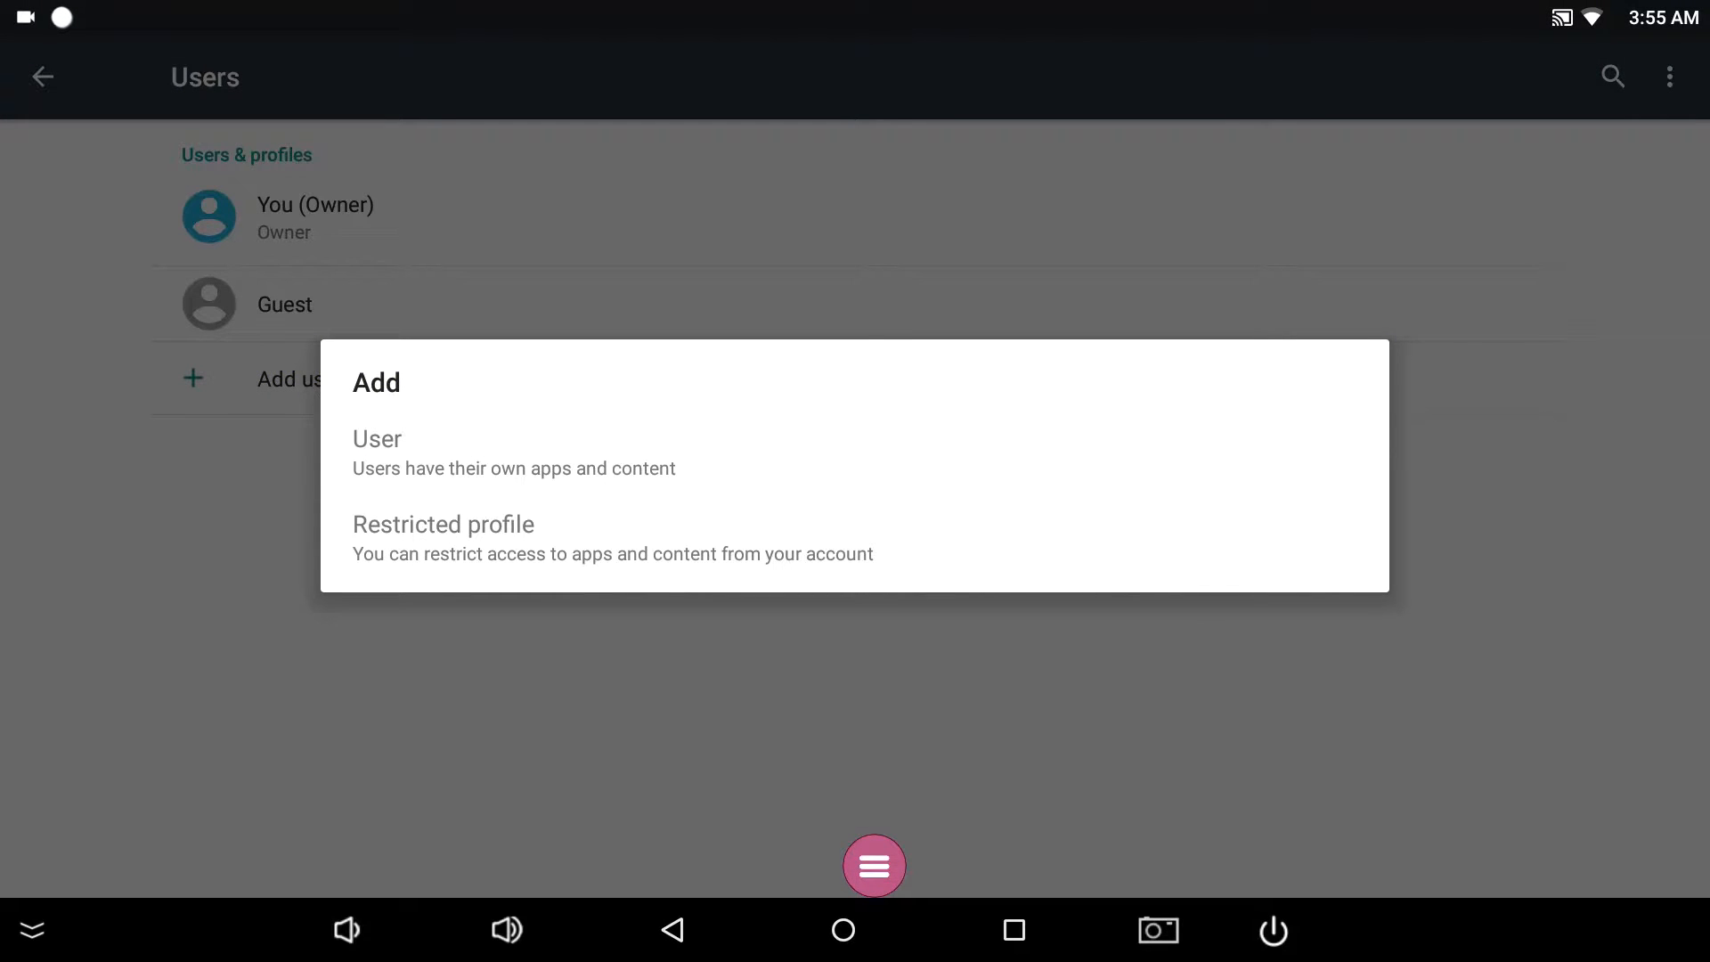
- Add a full User (not a restricted profile), confirm, and set it up now
click(376, 438)
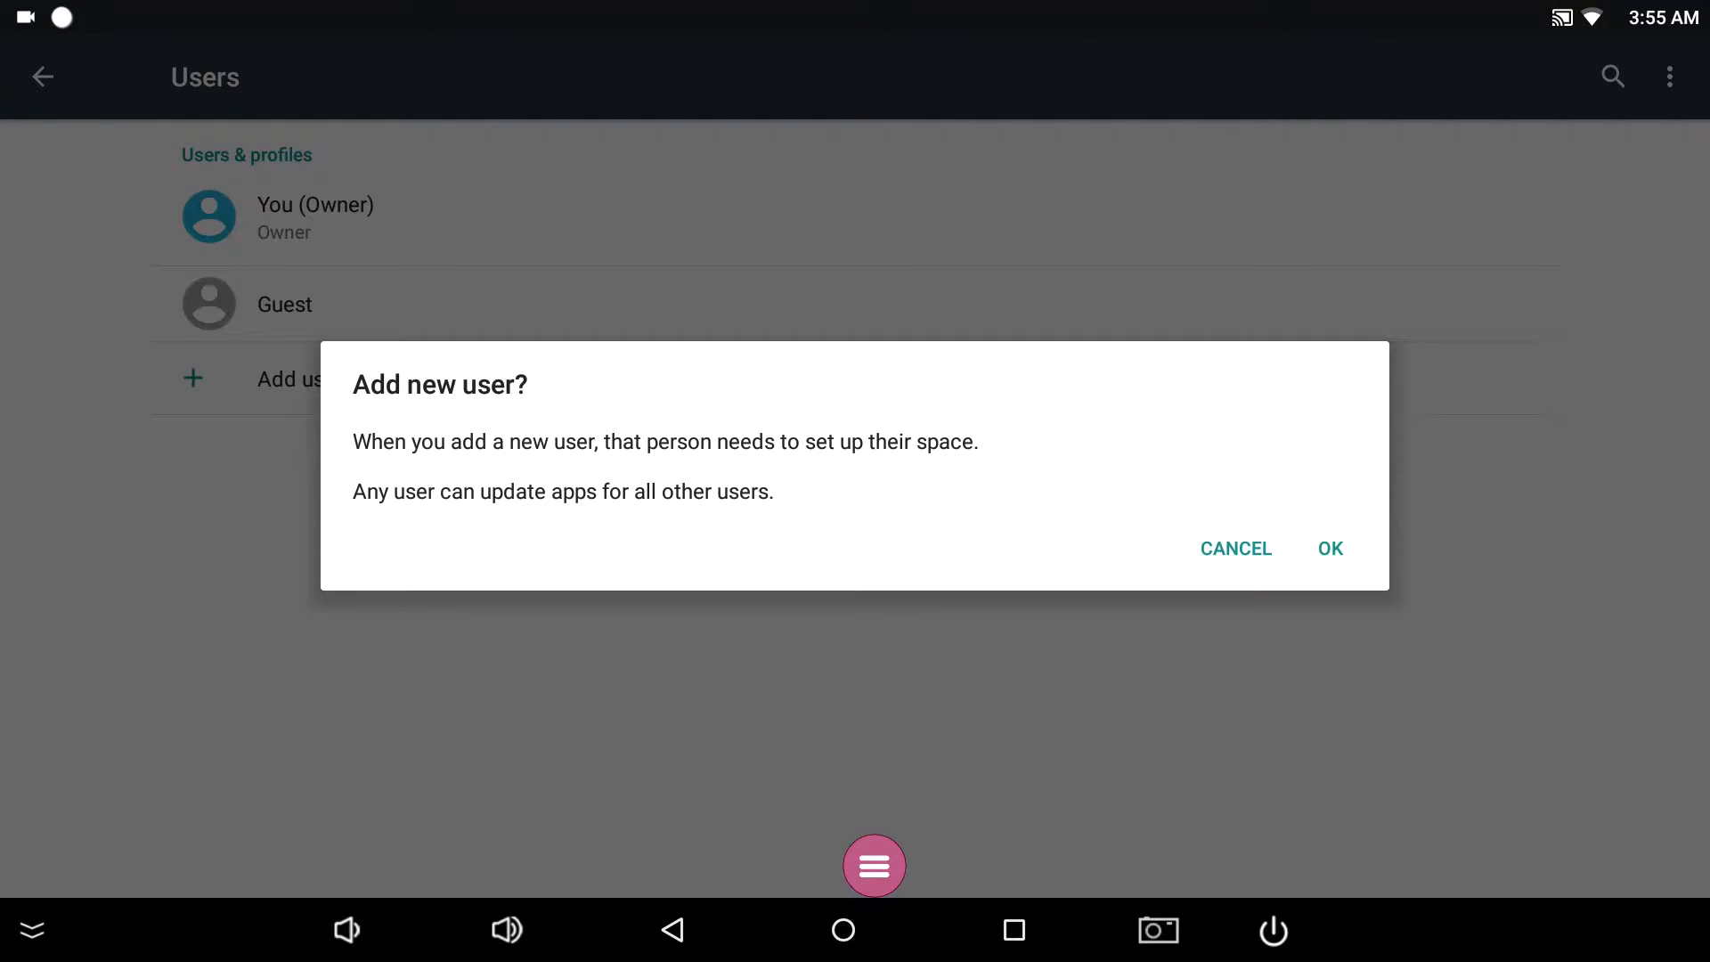
click(1328, 546)
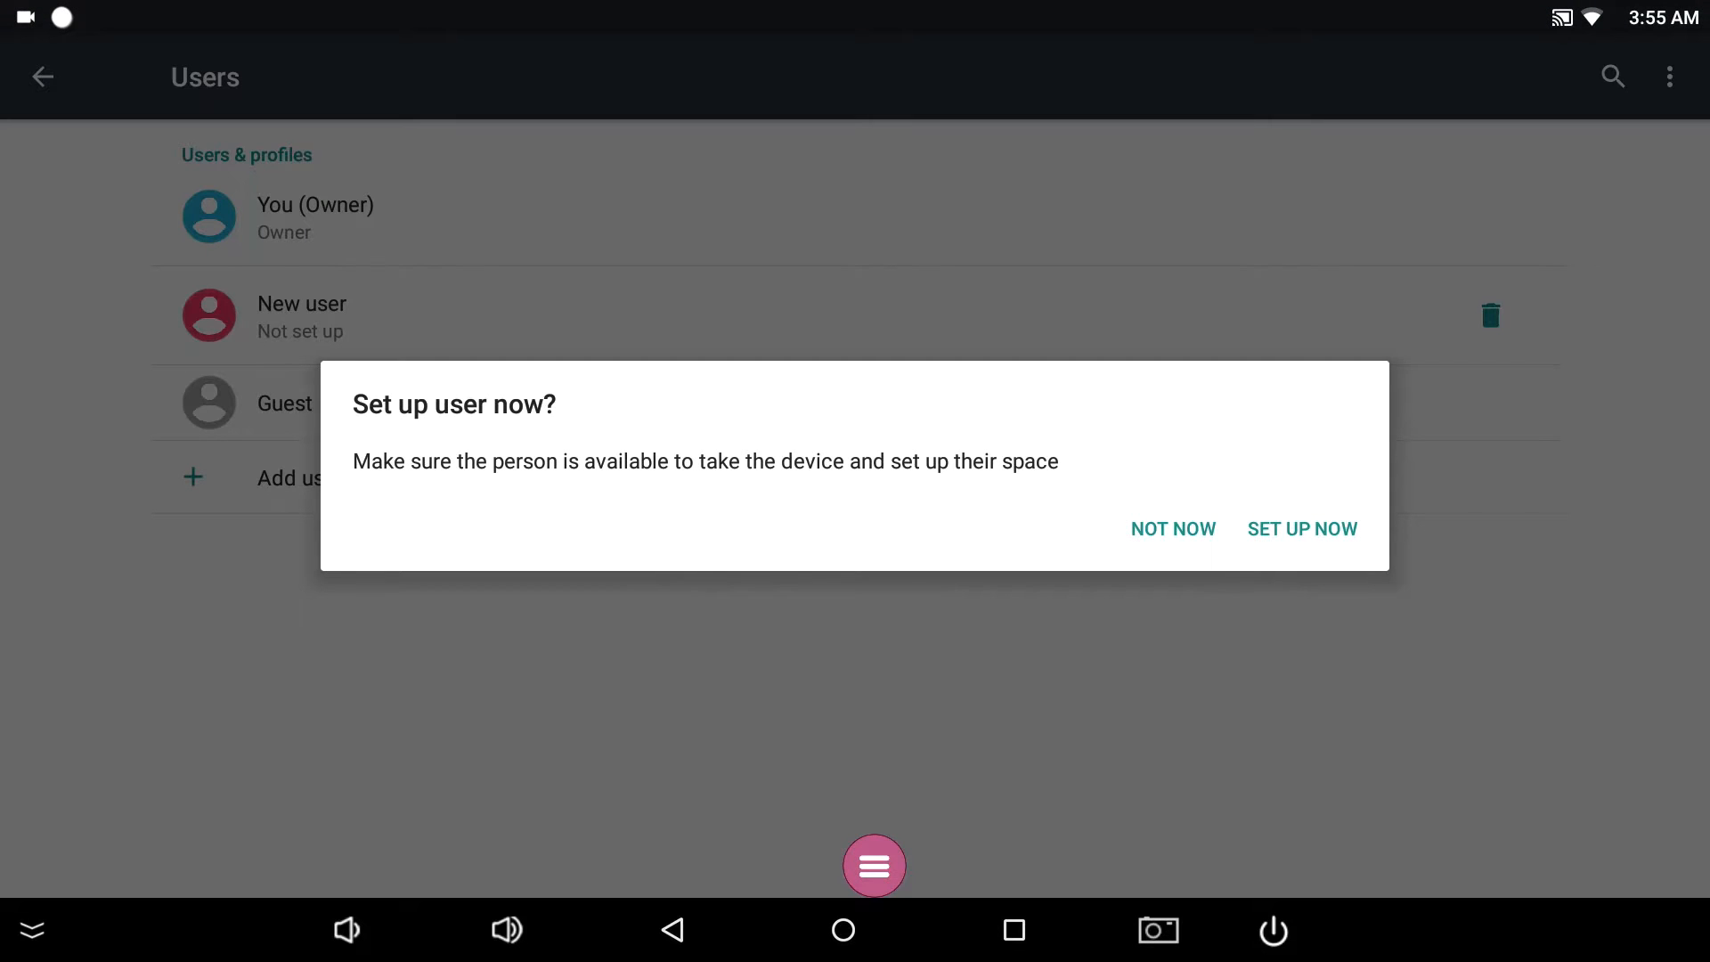
click(1301, 528)
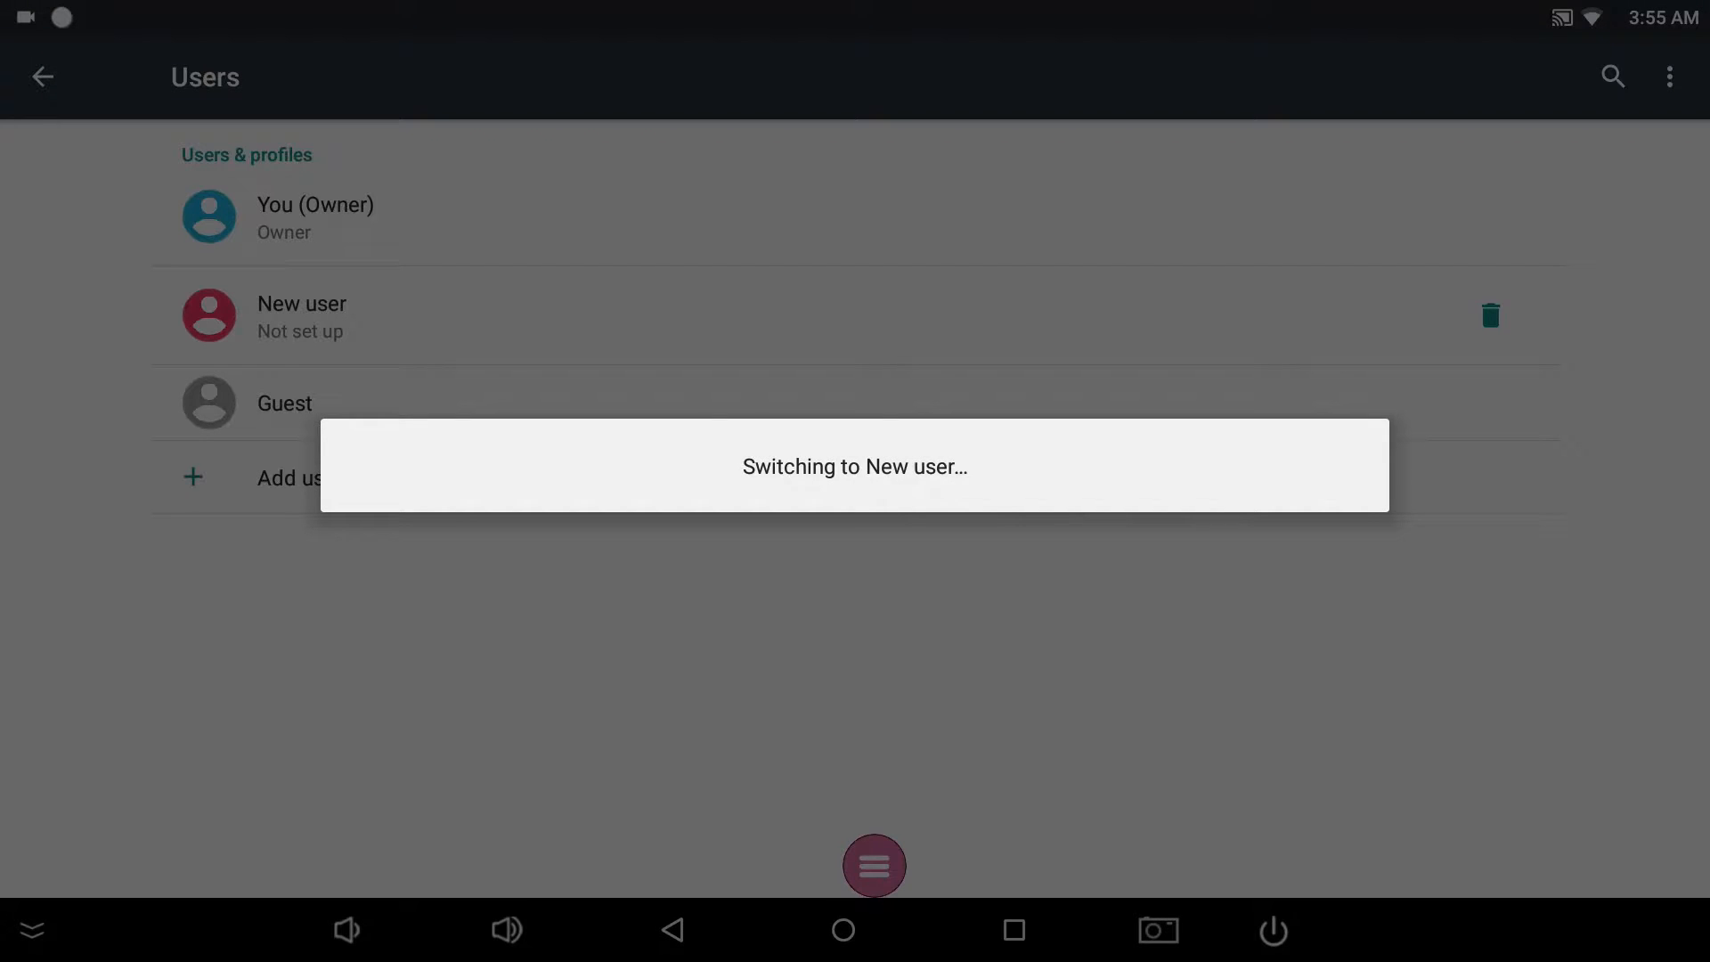
click(301, 315)
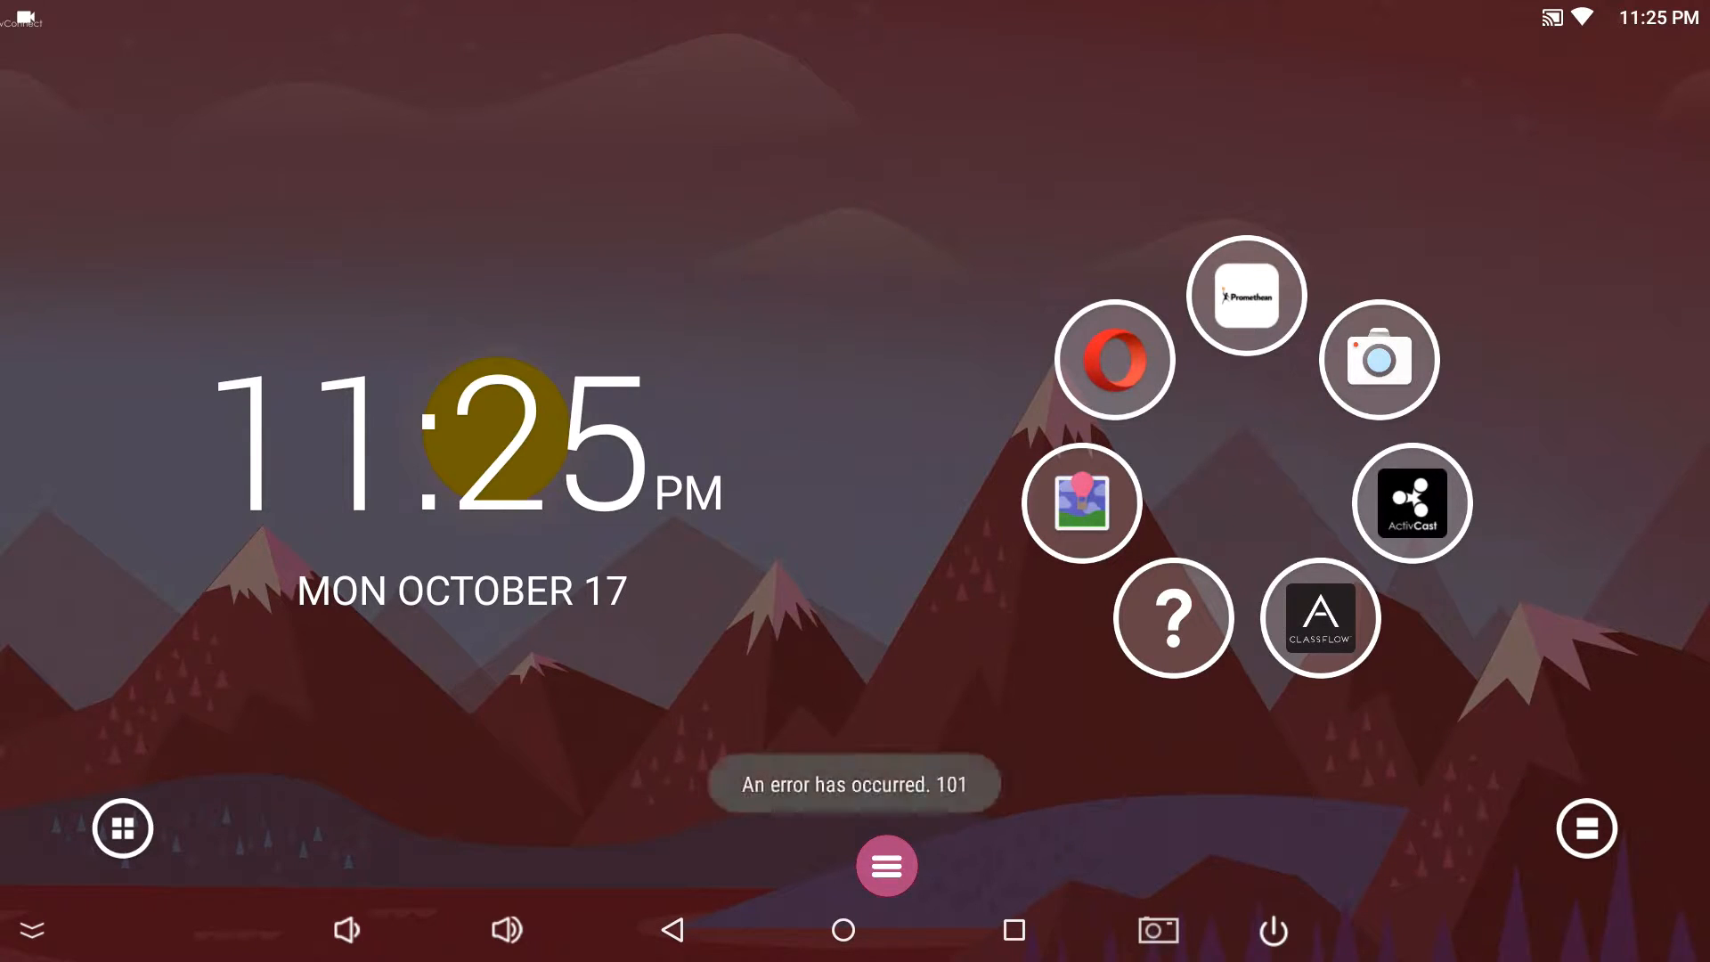
- Show the settings apps group in the new user's app drawer
click(1245, 294)
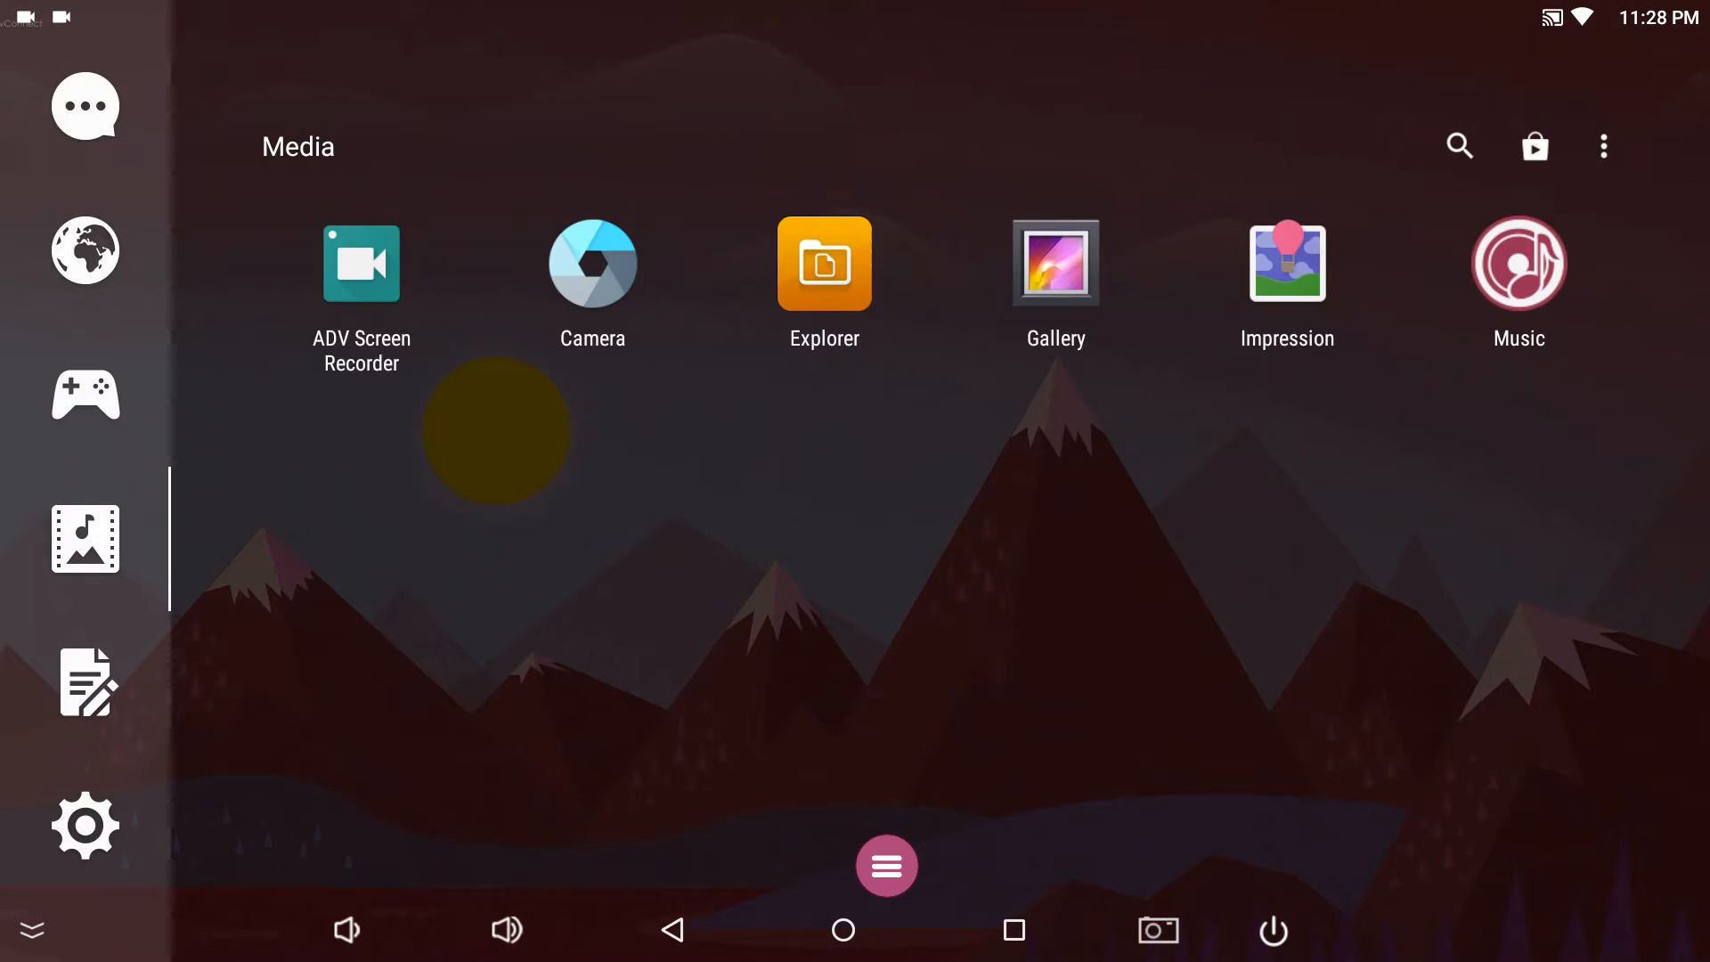
click(85, 825)
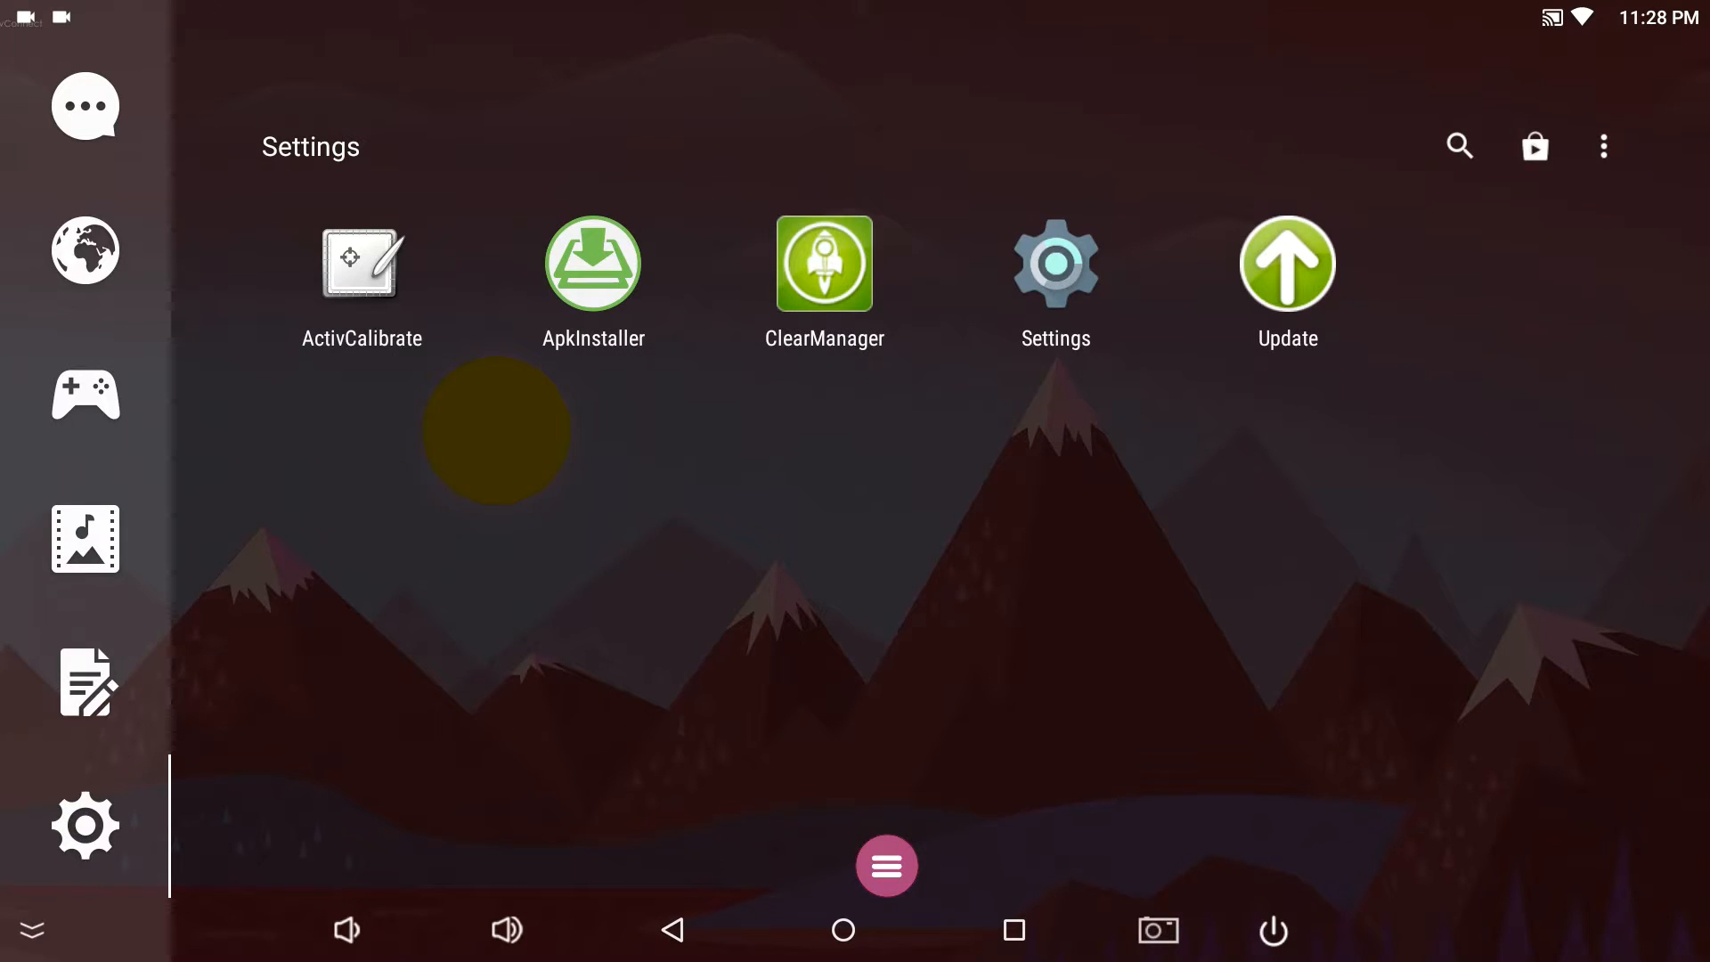
- Reach the new user's own profile details under Settings > Users to rename it
click(1053, 262)
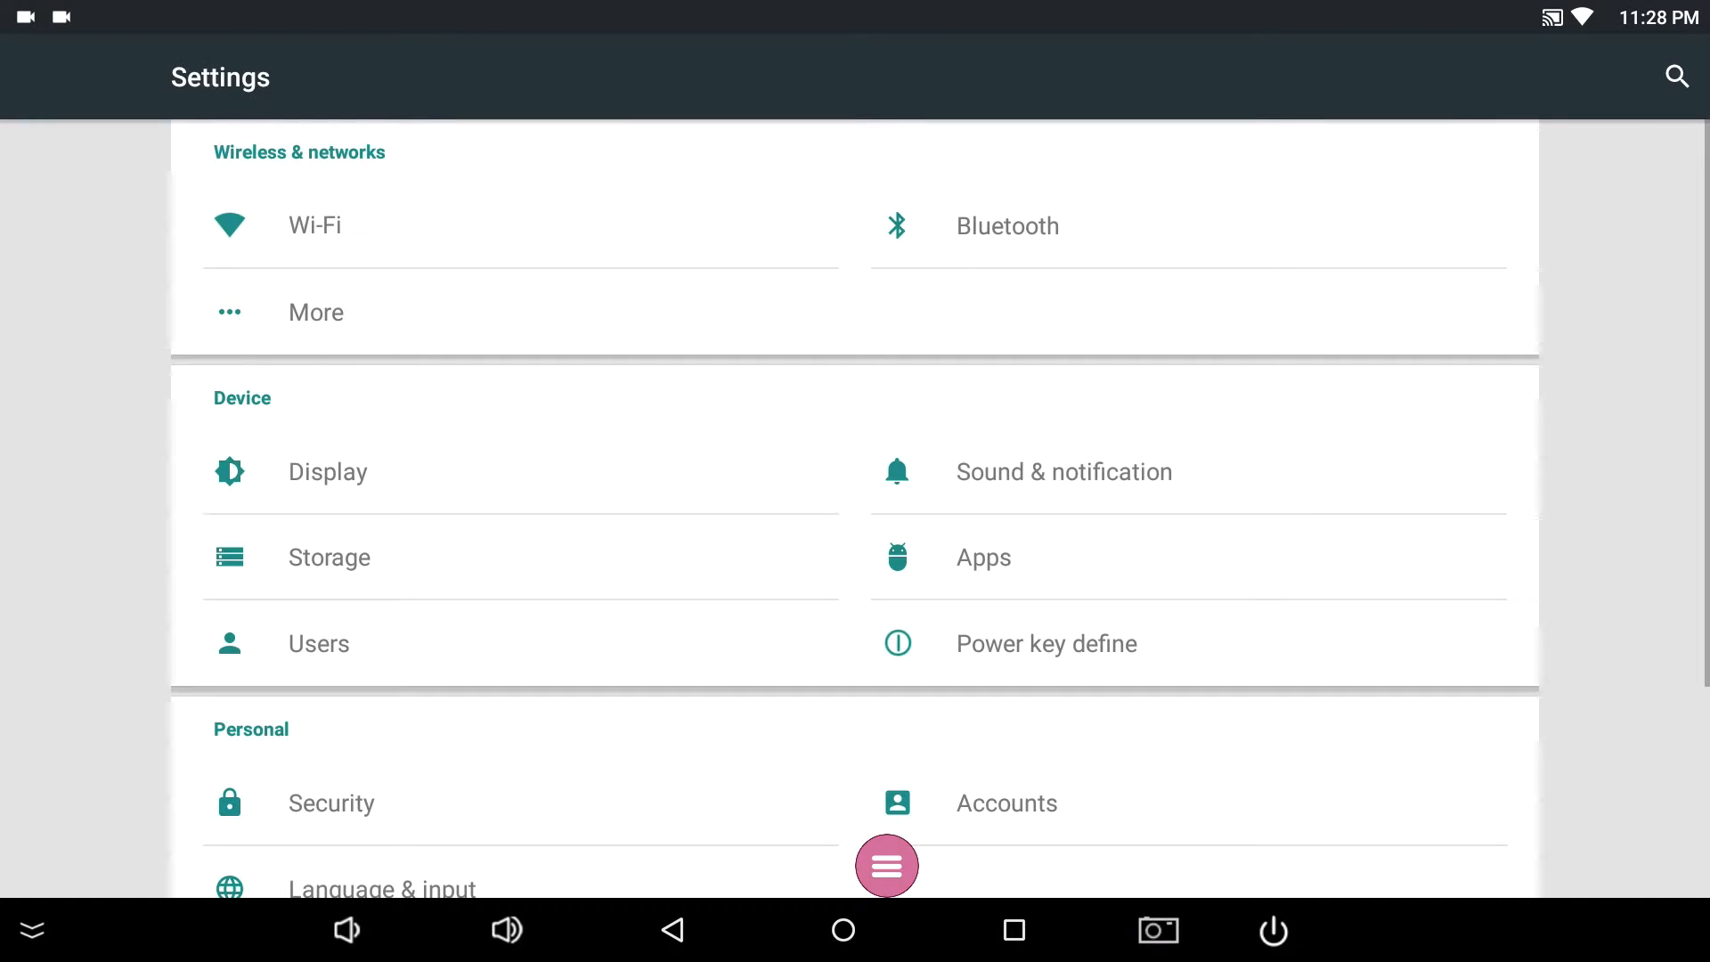
click(319, 643)
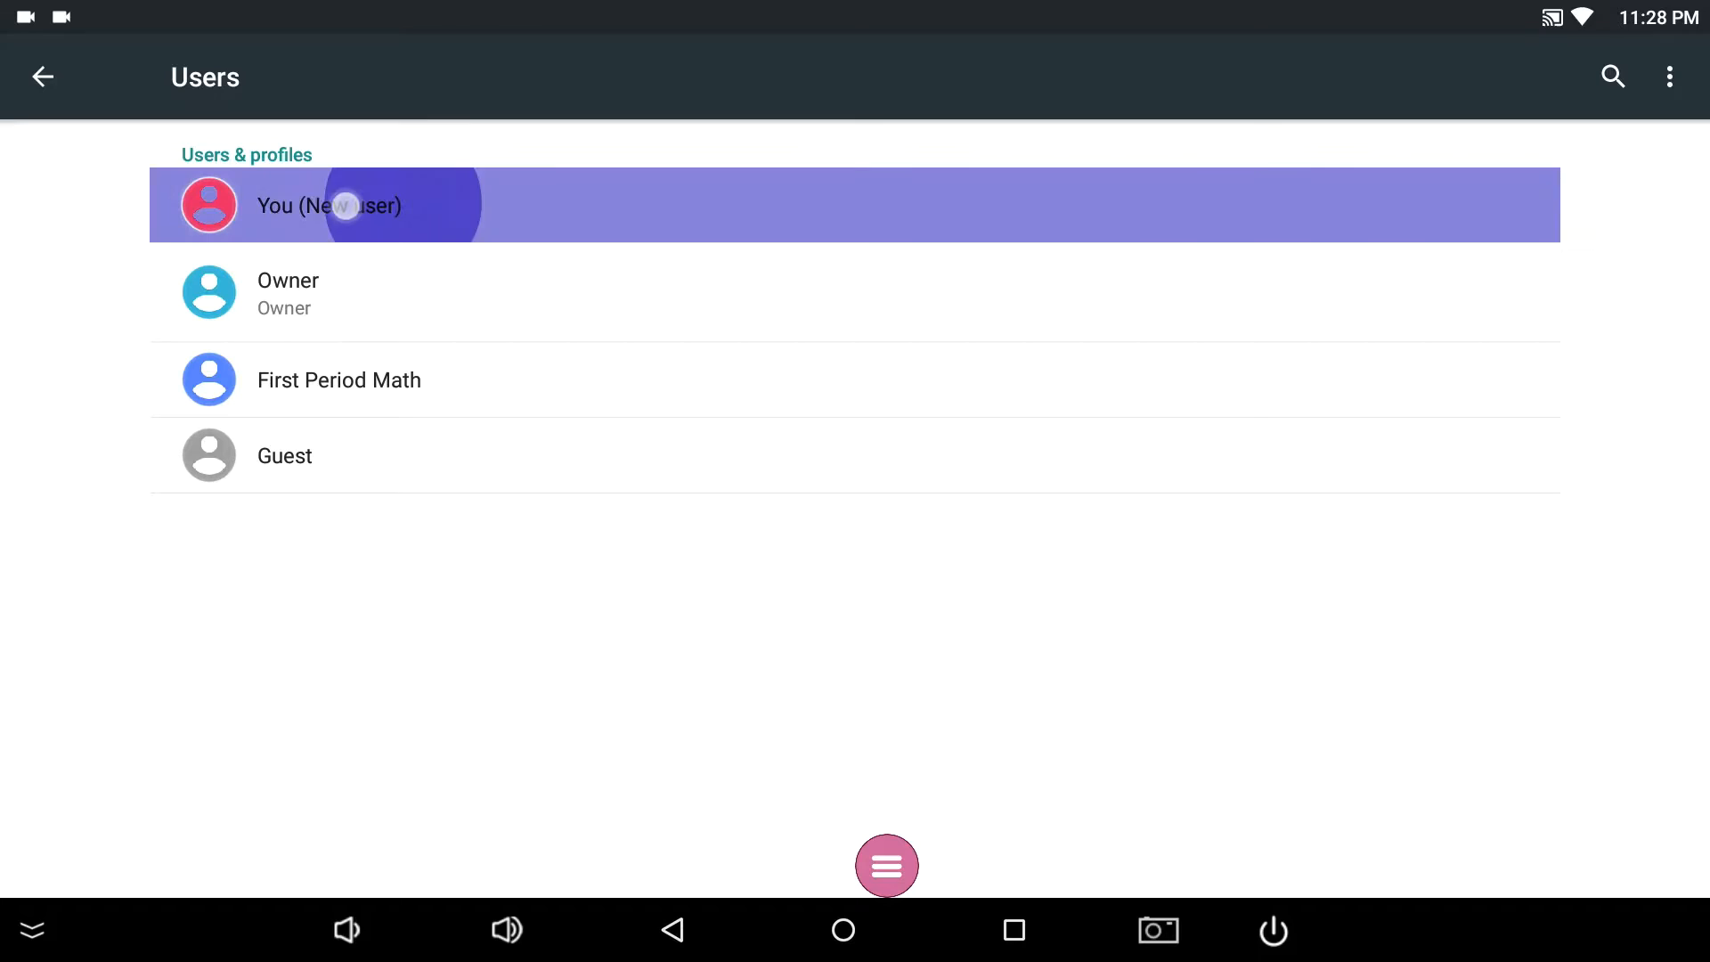
click(328, 205)
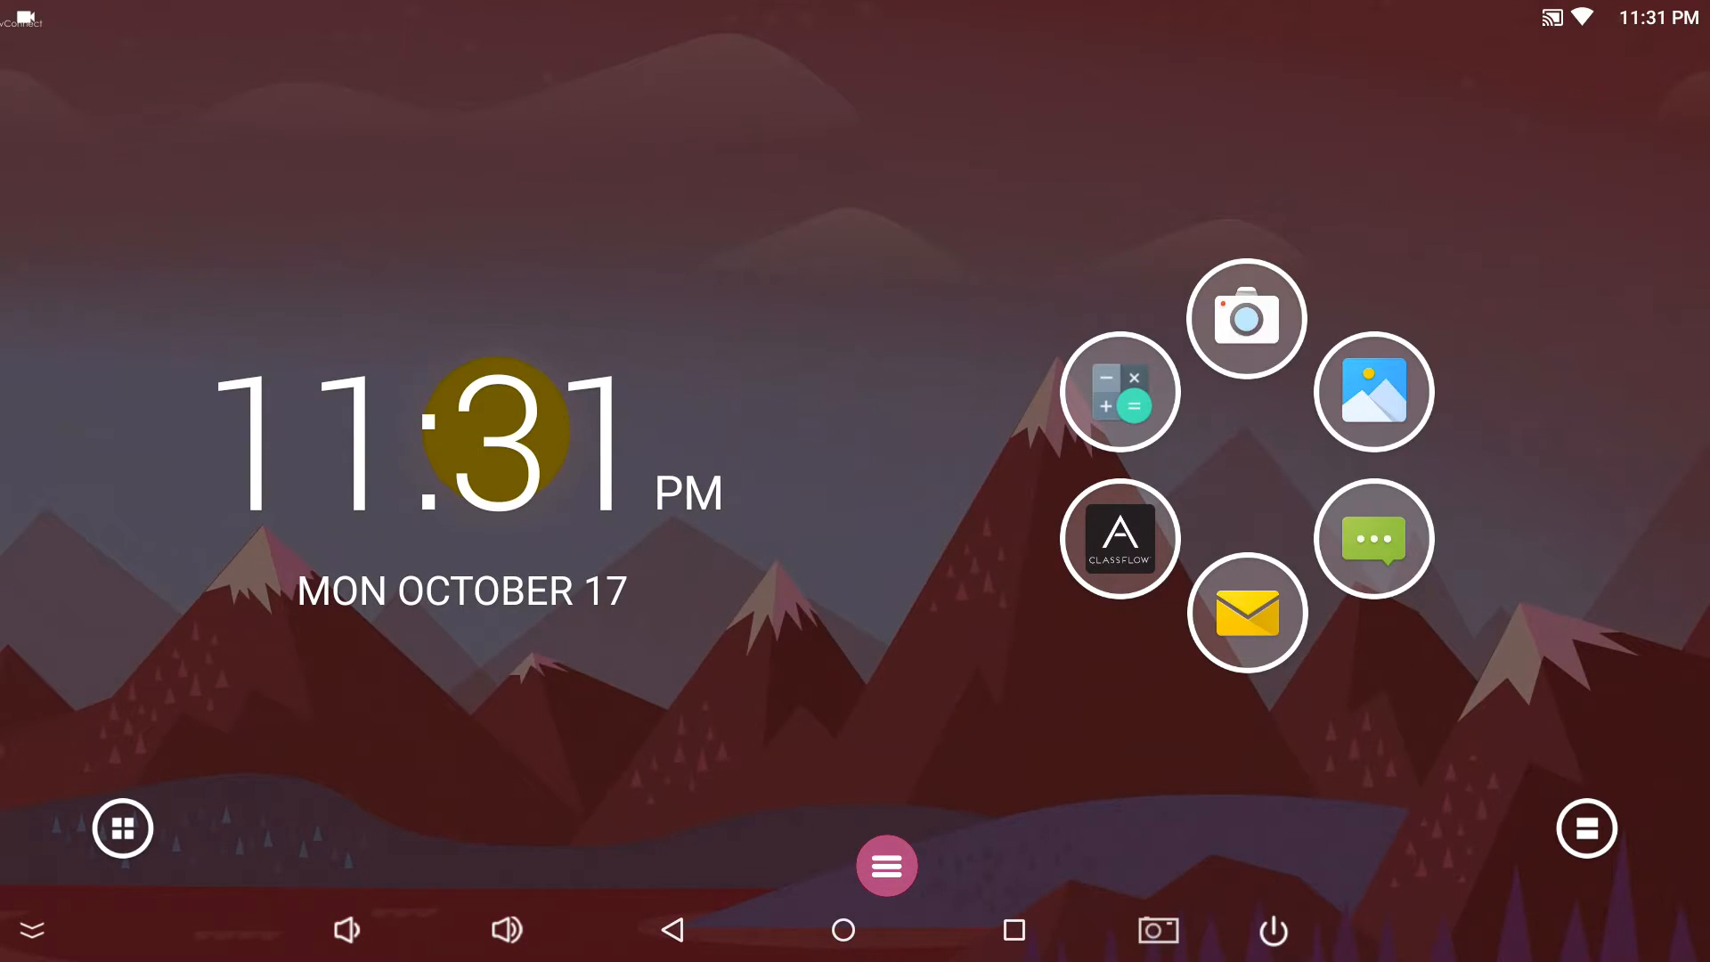
- Start changing the home screen wallpaper from the customisation options
click(885, 865)
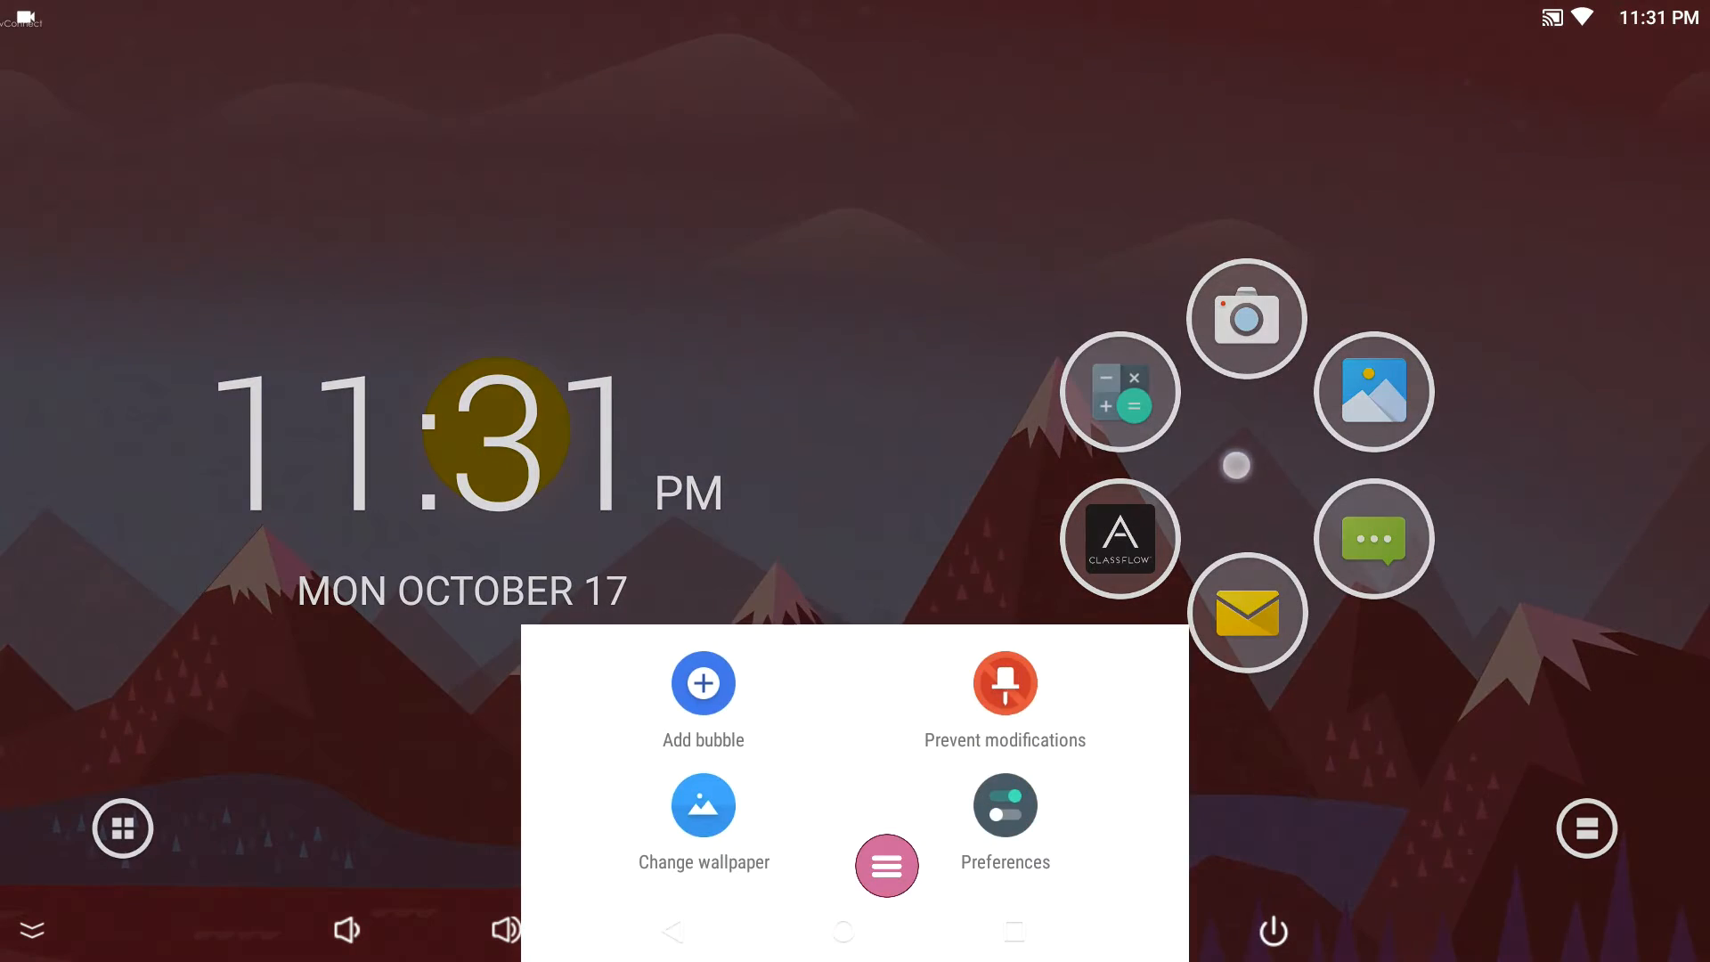
click(886, 866)
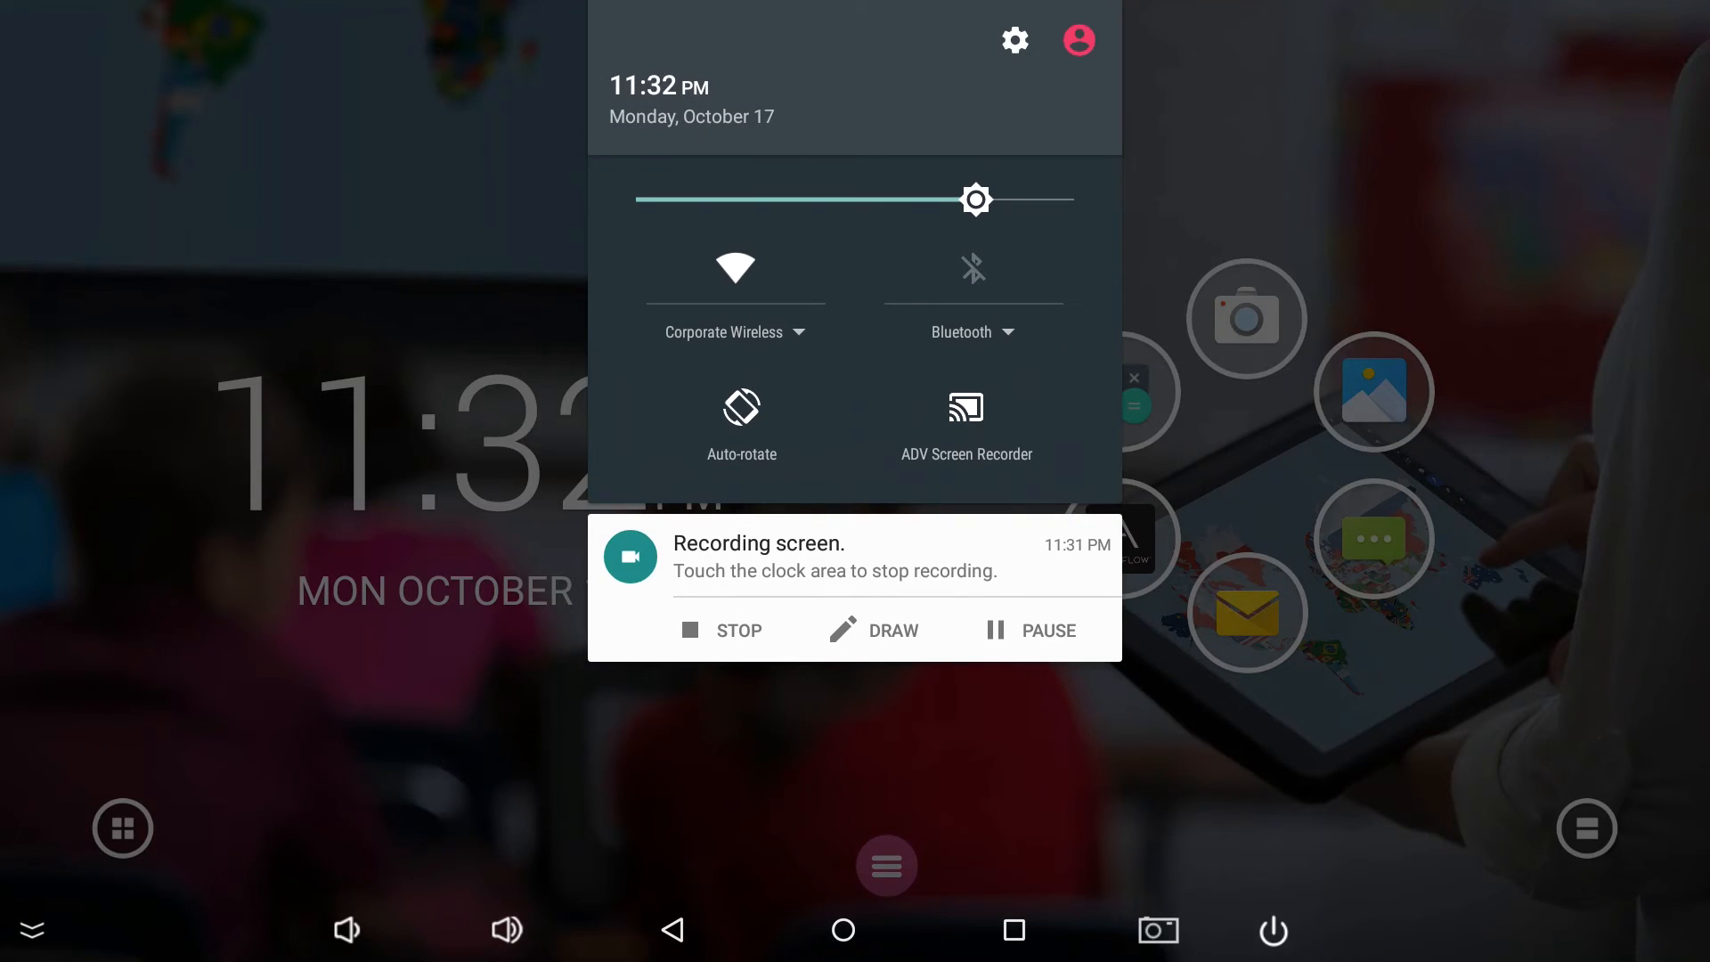
- Switch the device back to the Owner user via the quick settings user switcher
click(1078, 41)
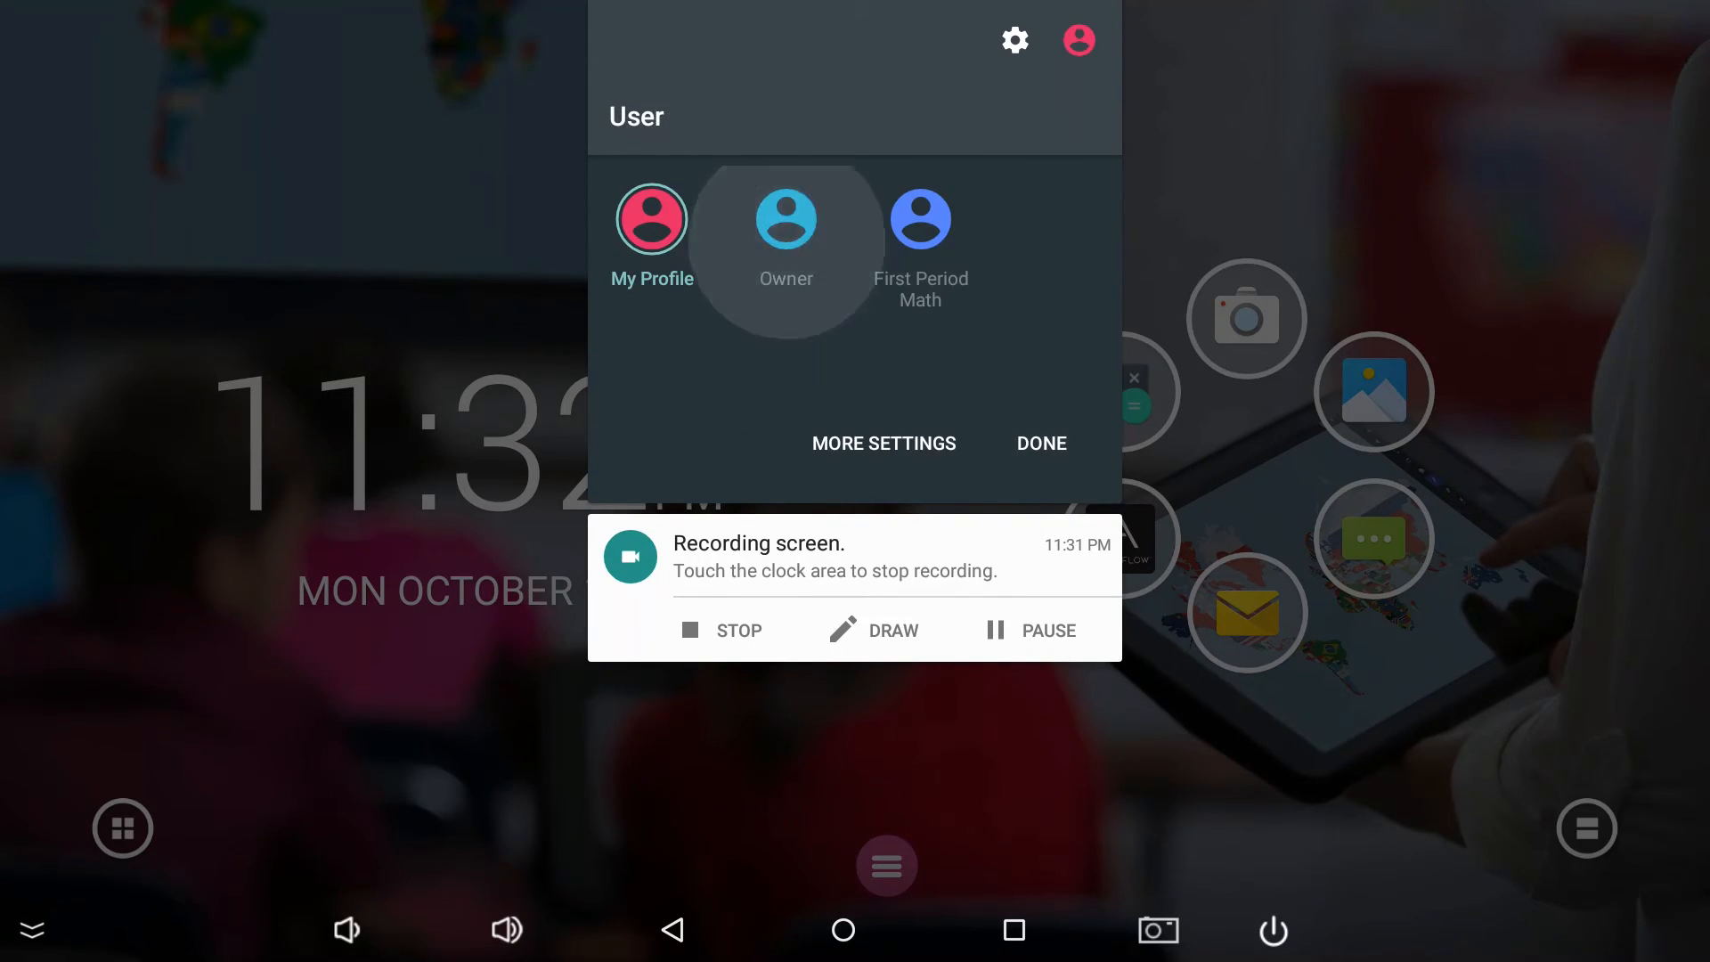
click(785, 217)
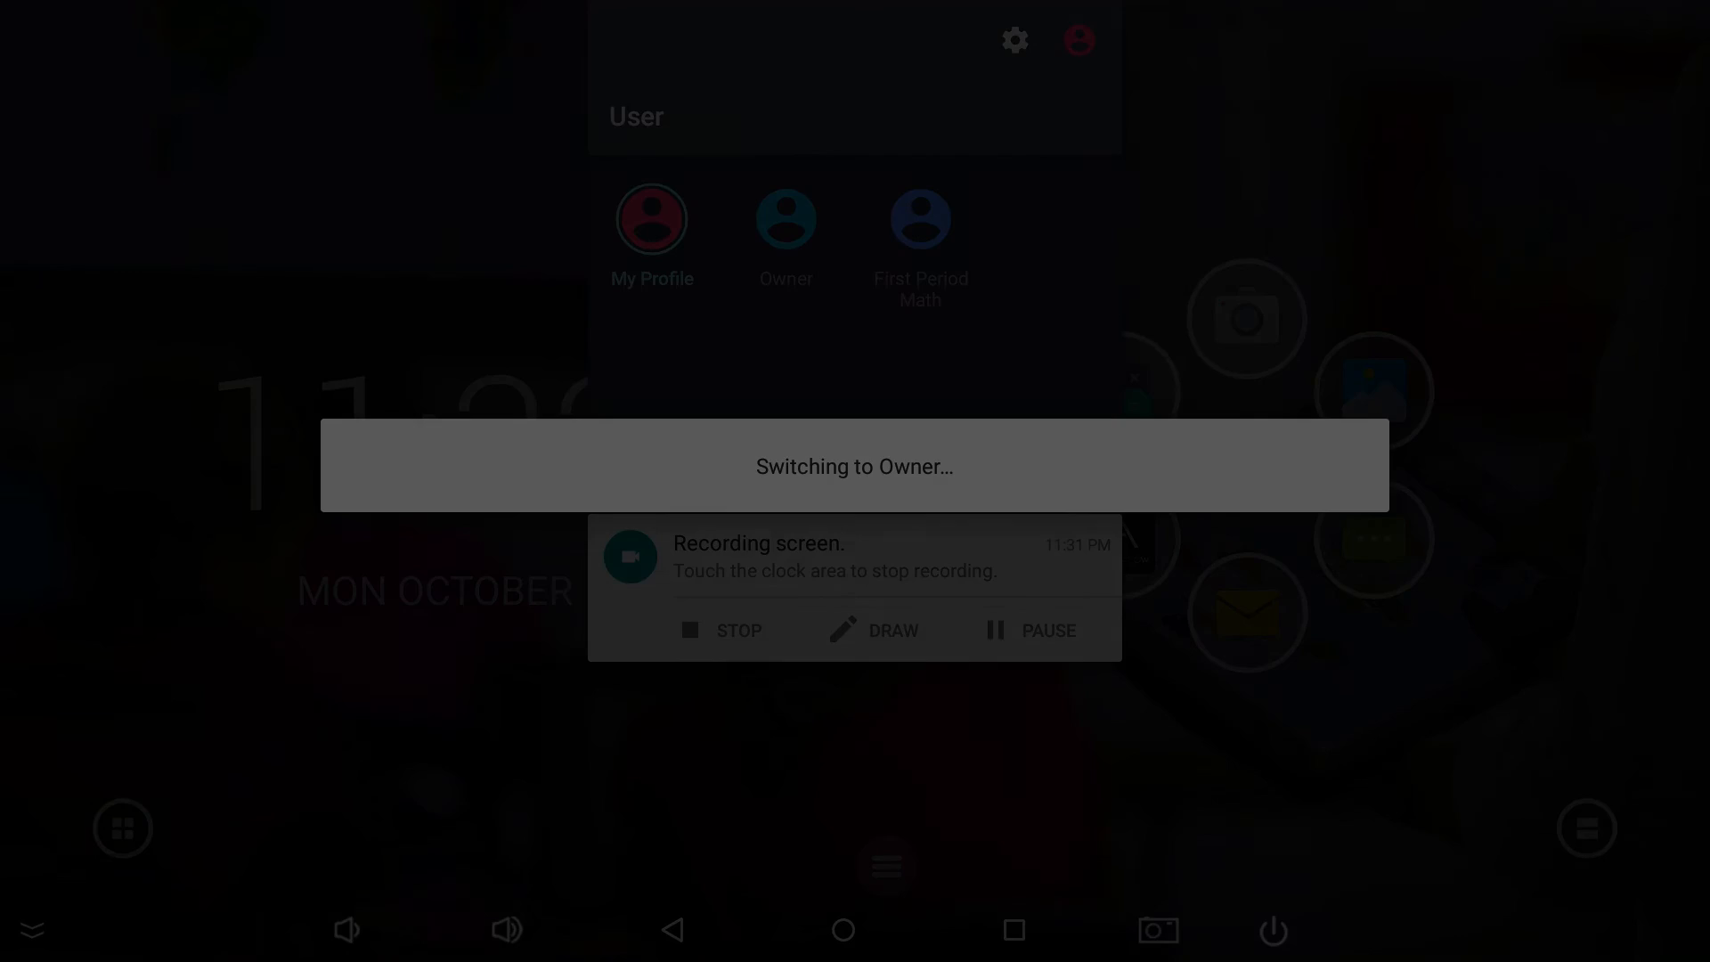